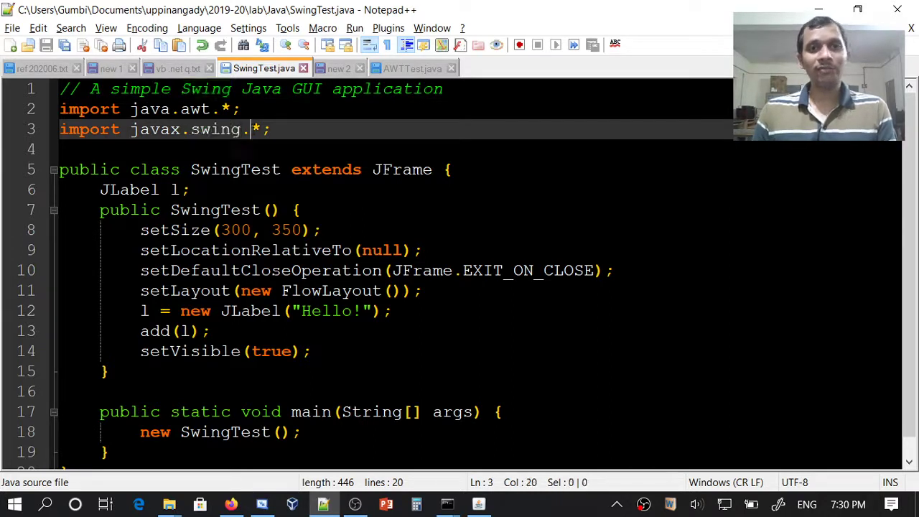
Review the javax.swing/awt imports, the JFrame superclass and the FlowLayout call in SwingTest.java.
click(404, 170)
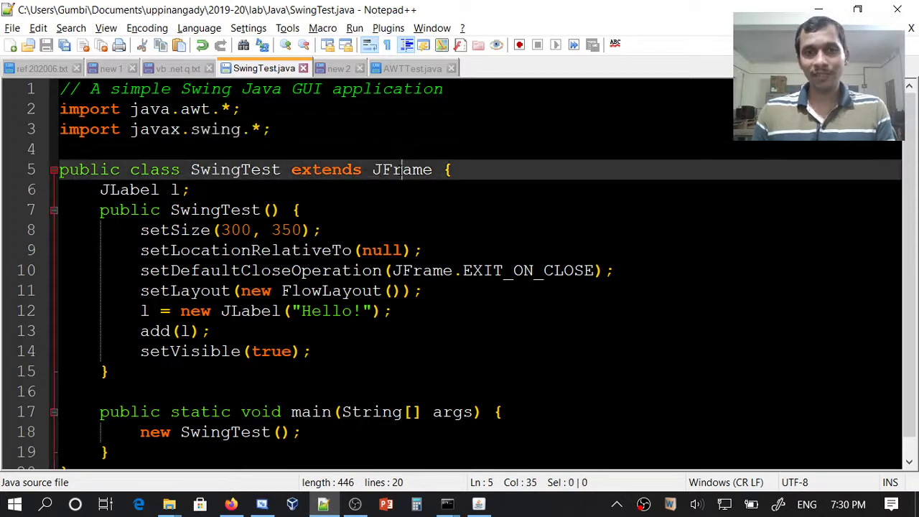
double_click(402, 170)
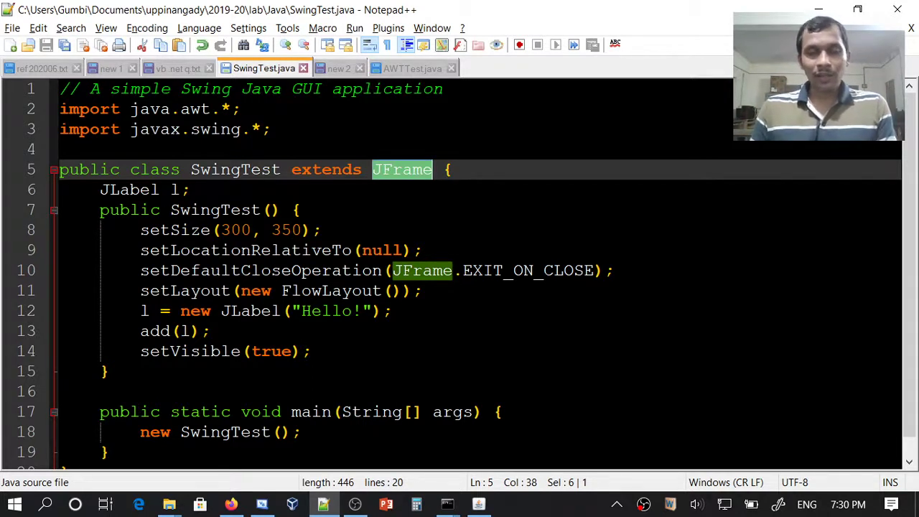
click(270, 129)
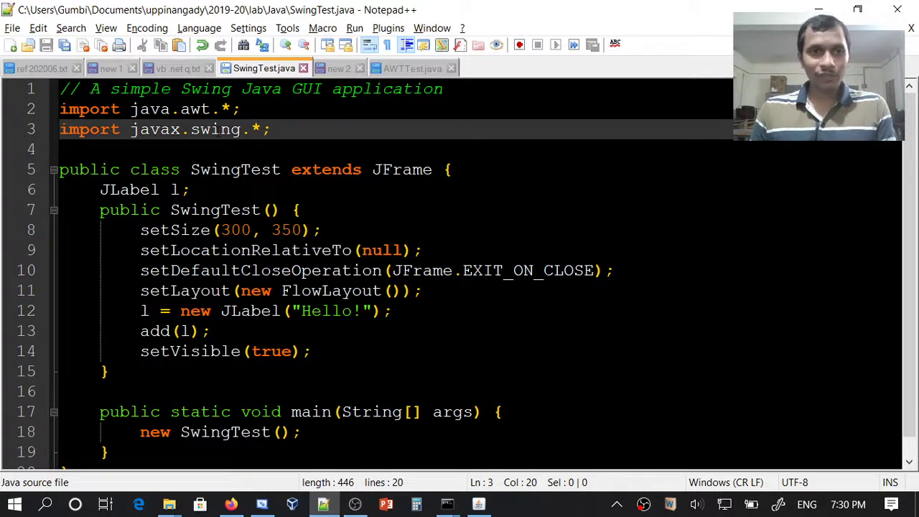
double_click(151, 109)
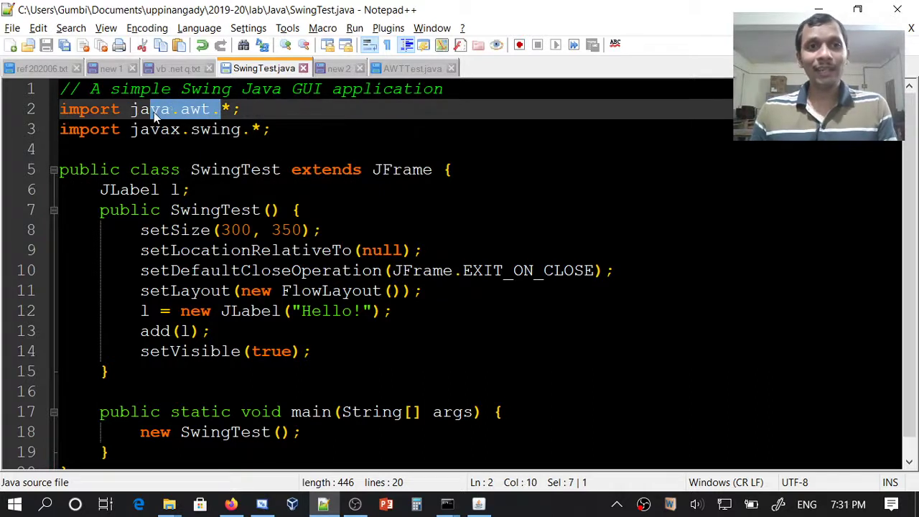
click(338, 290)
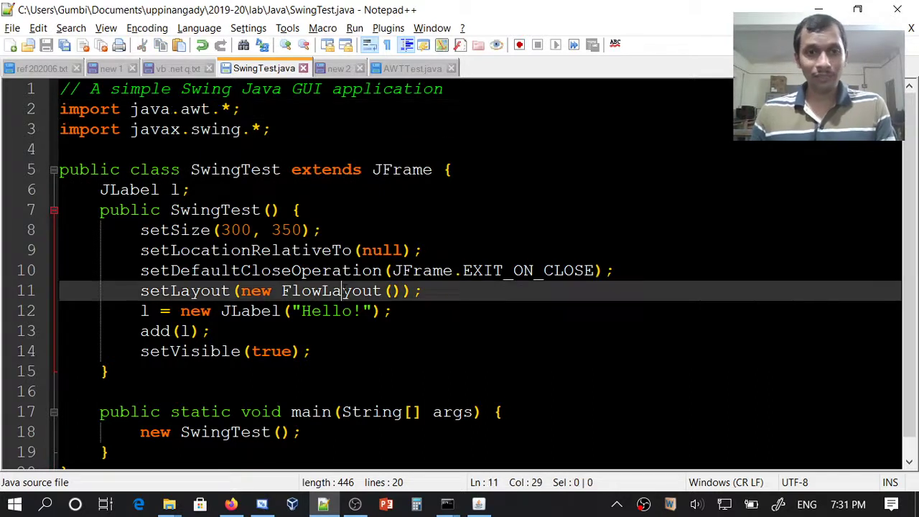
double_click(331, 290)
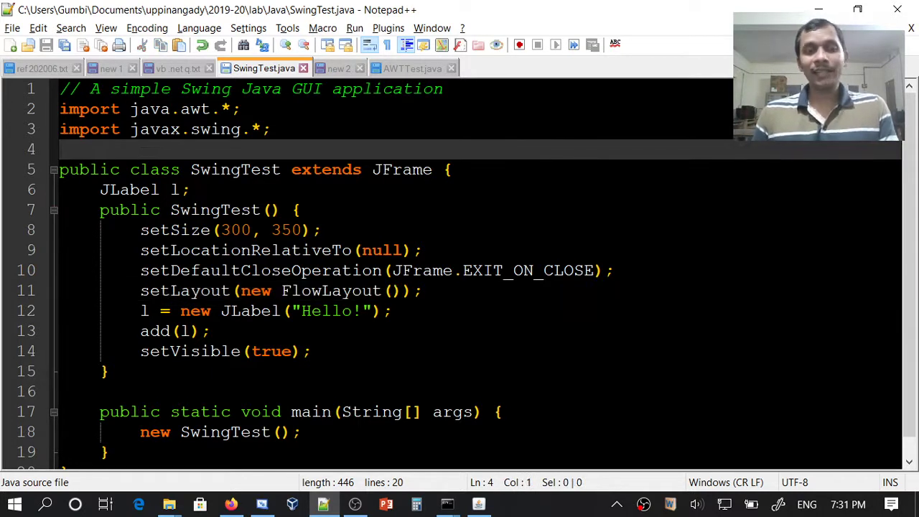
Walk through the SwingTest class name, setSize, setLocationRelativeTo and setLayout lines.
double_click(236, 169)
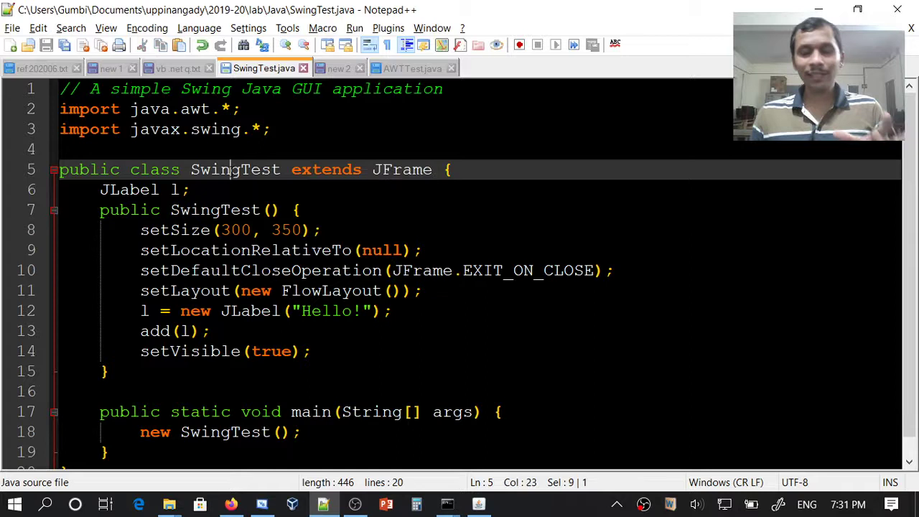
double_click(235, 169)
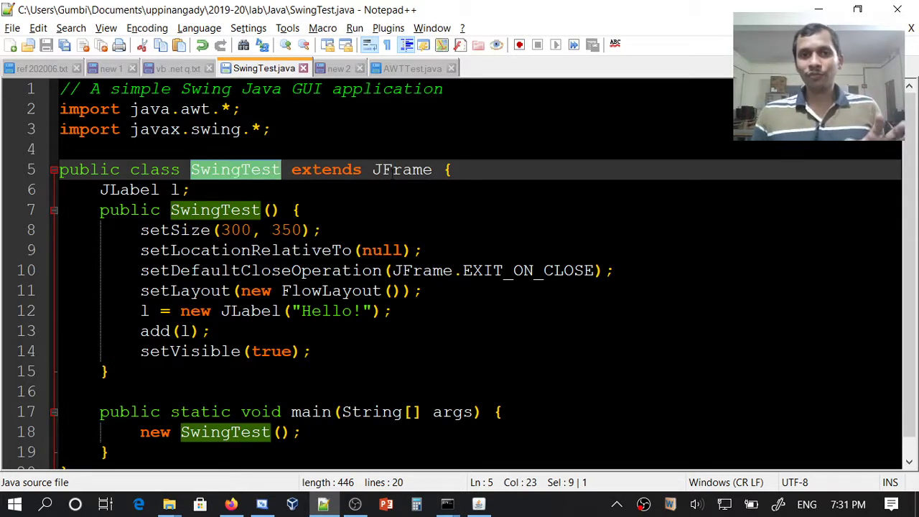
double_click(402, 169)
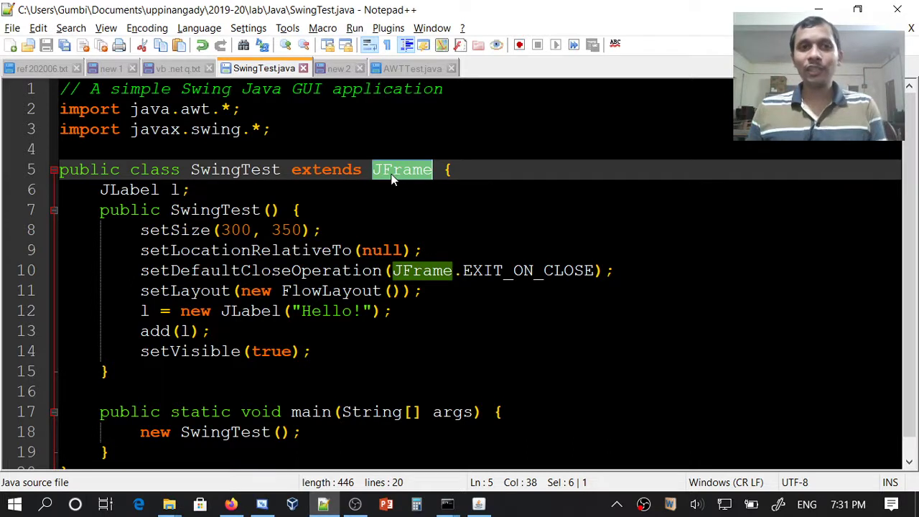
double_click(235, 169)
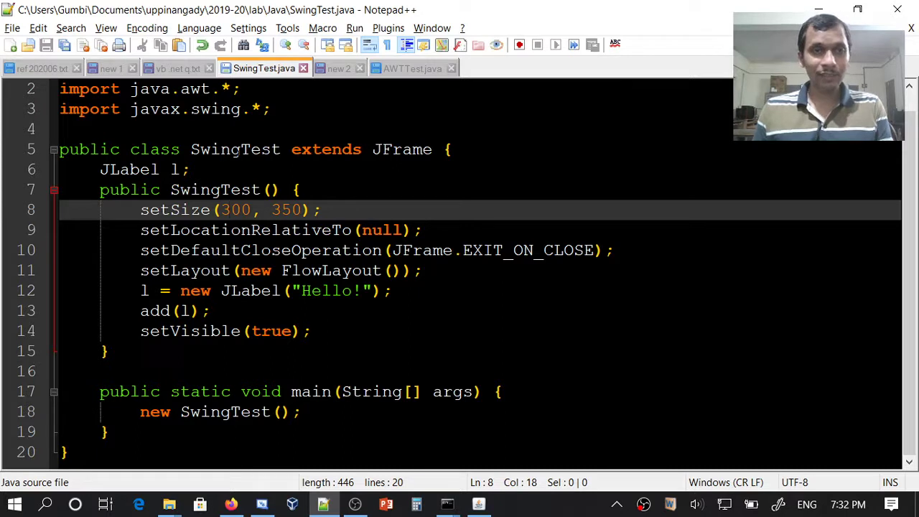
double_click(141, 169)
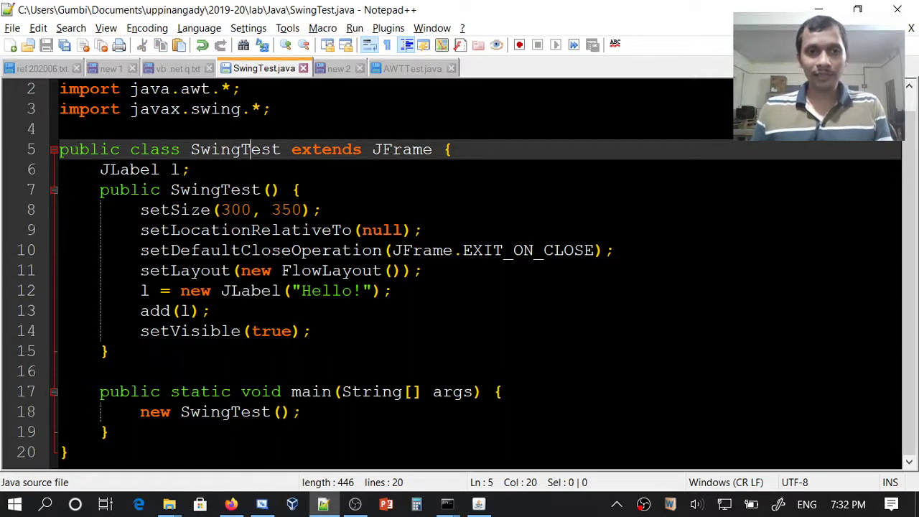
double_click(173, 210)
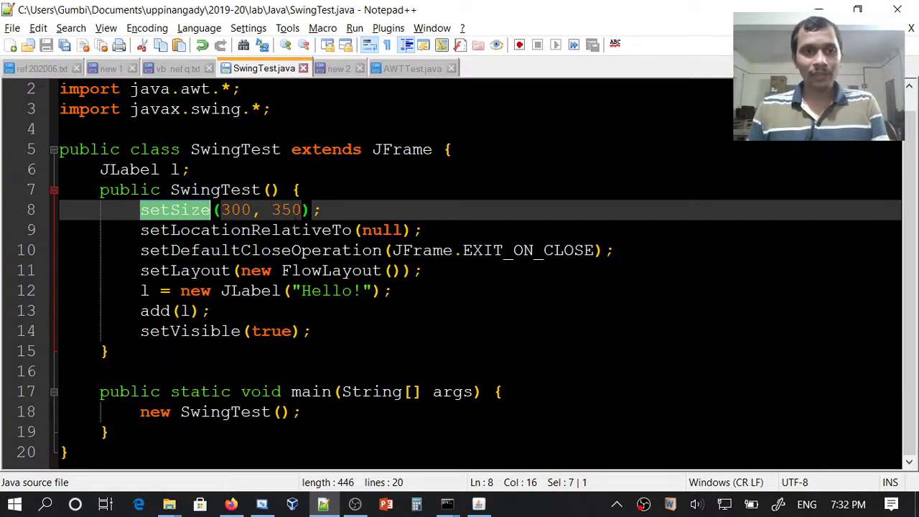
double_click(244, 230)
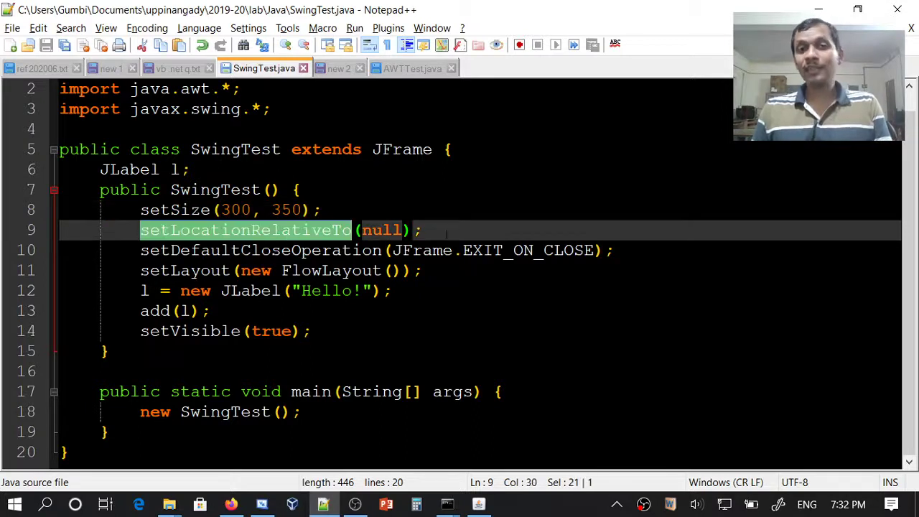
click(431, 230)
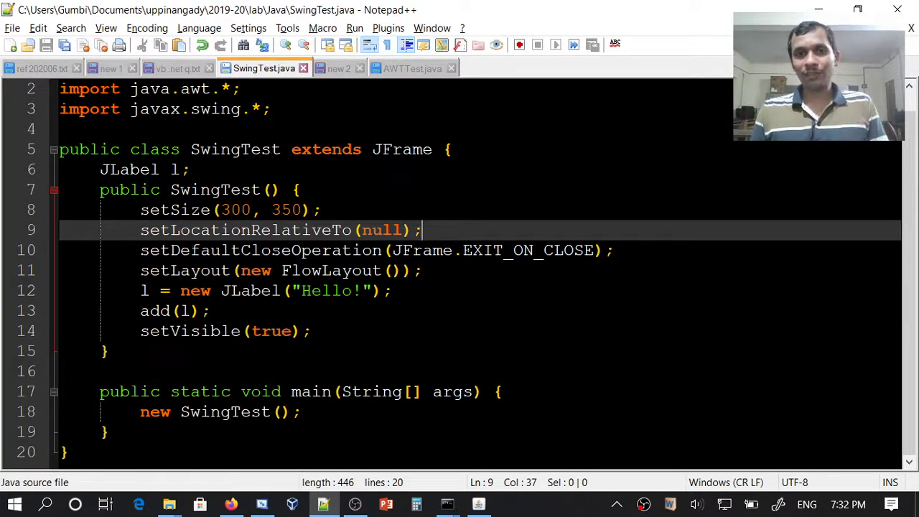
click(463, 250)
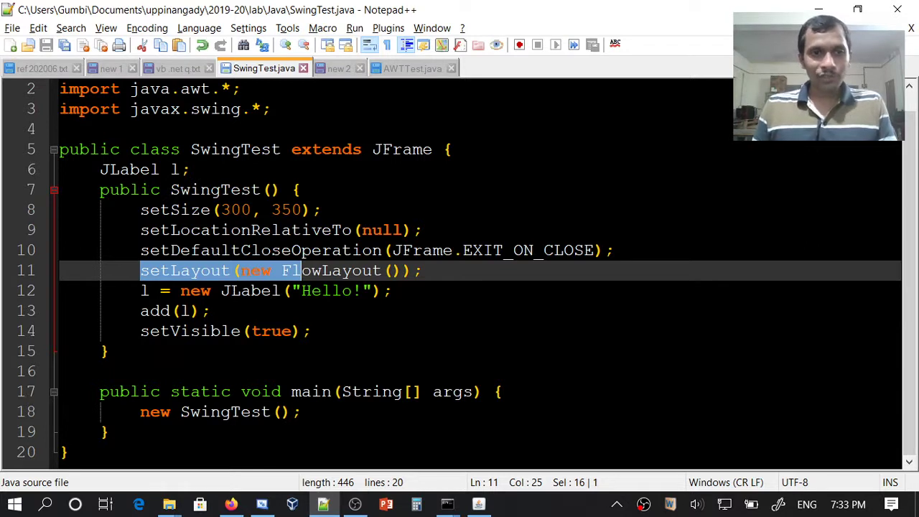
Review the JLabel 'Hello!' creation and the add(l) call in the constructor.
double_click(250, 290)
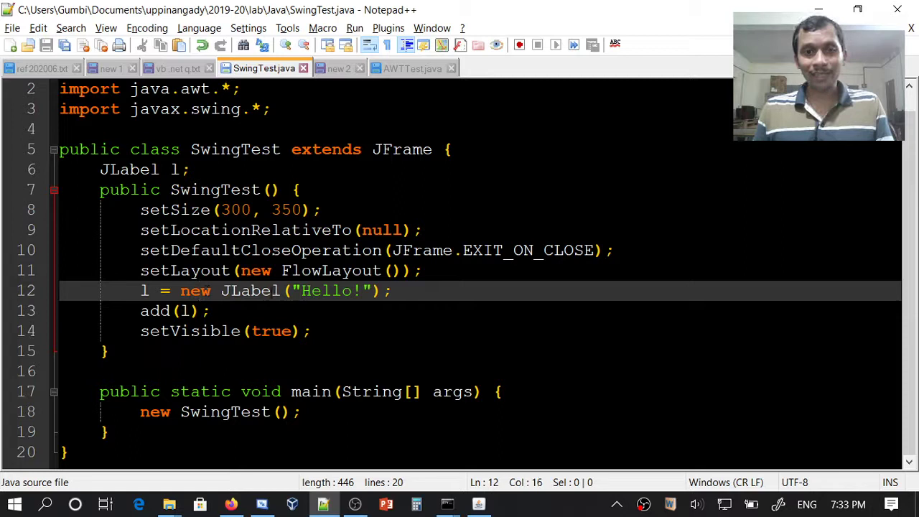
double_click(195, 290)
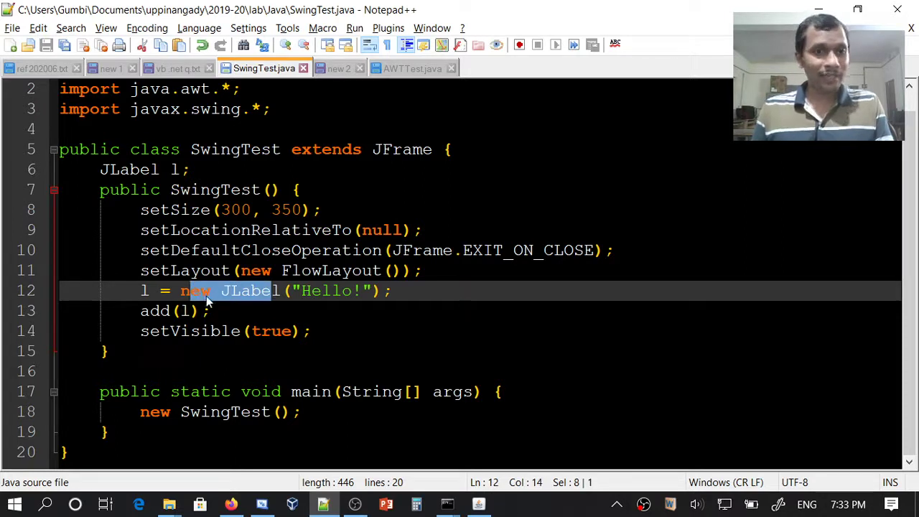
click(165, 291)
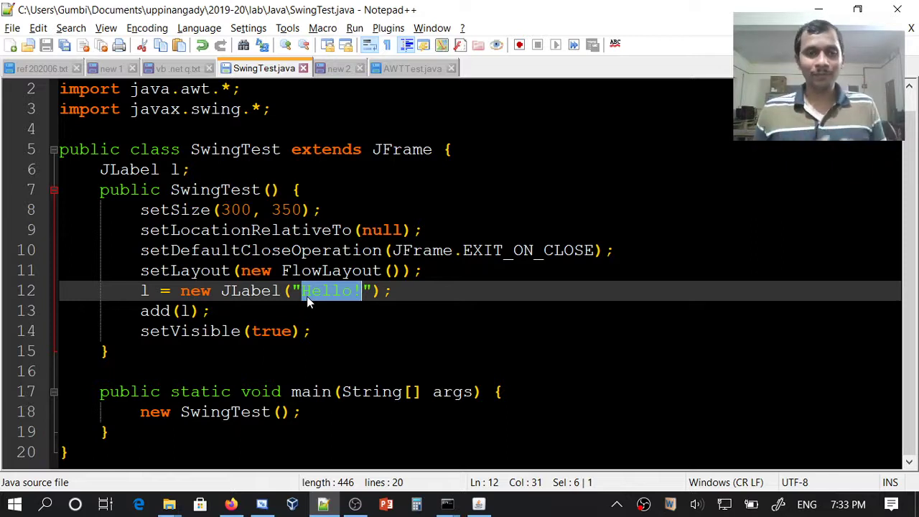
click(208, 310)
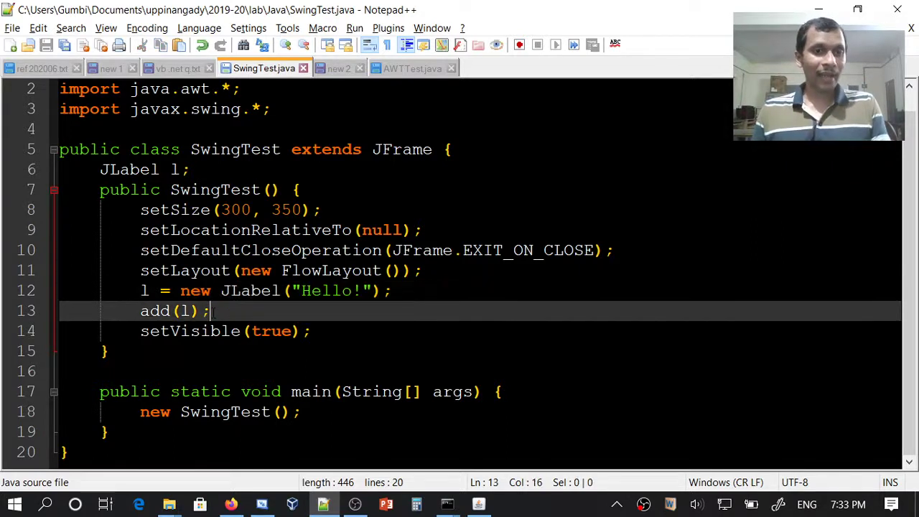
double_click(156, 310)
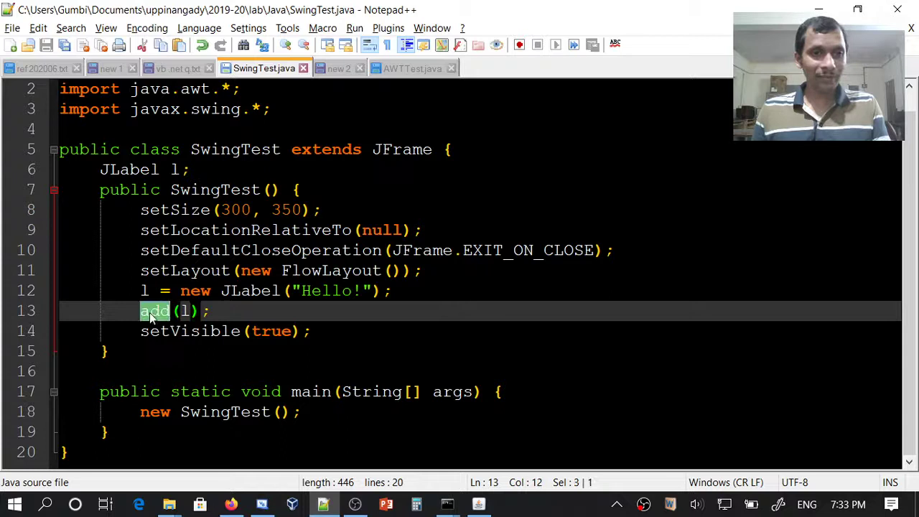
double_click(236, 148)
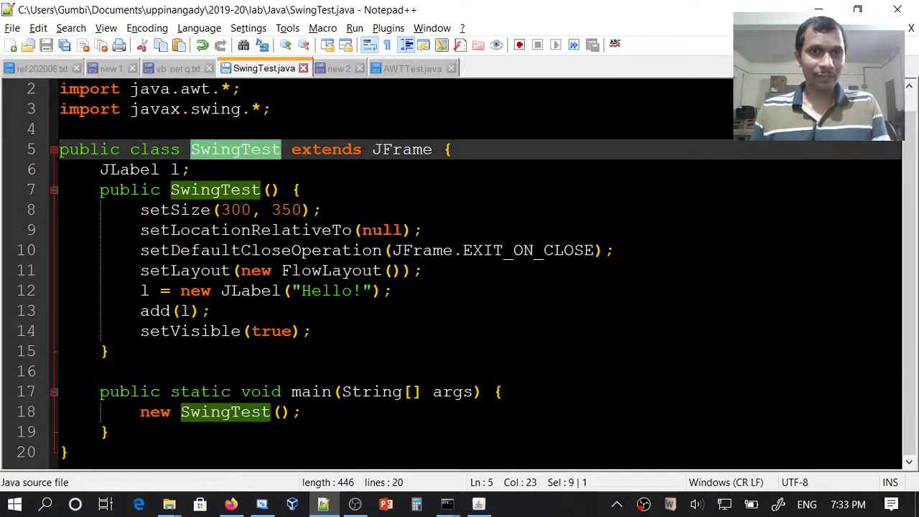
double_click(153, 310)
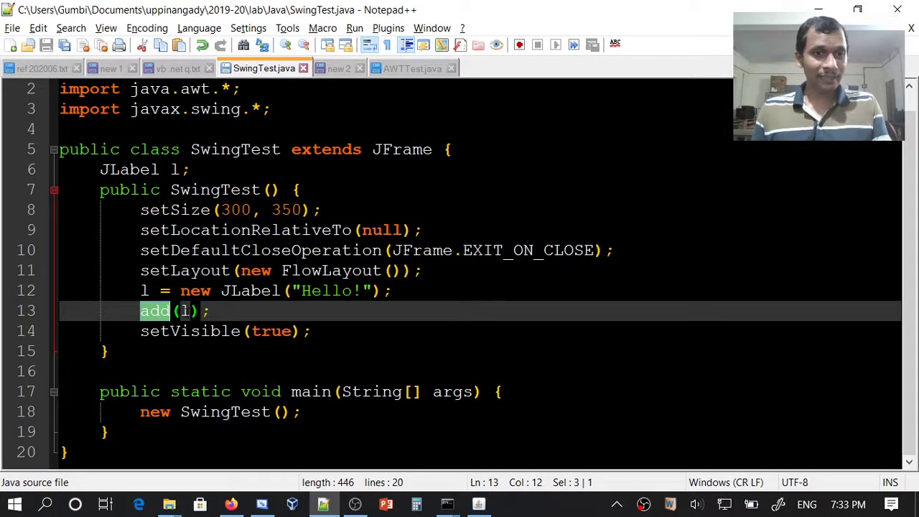
click(185, 310)
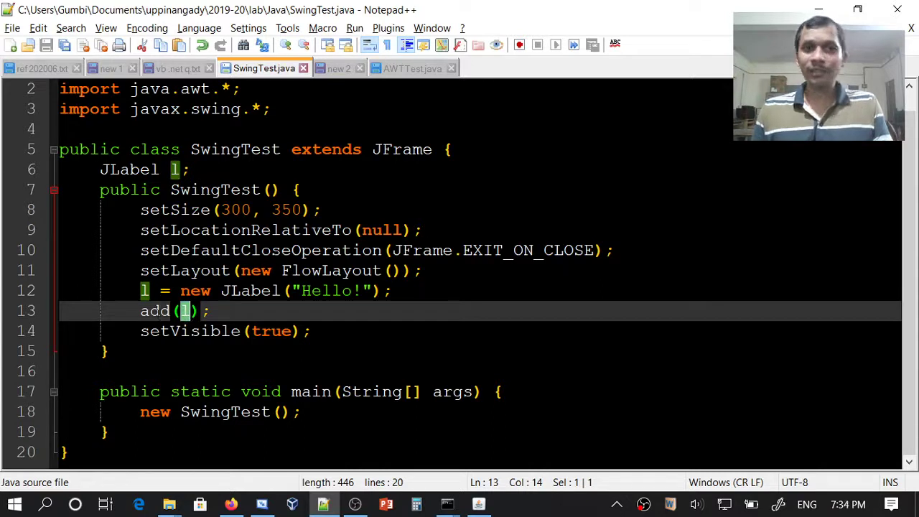
click(156, 310)
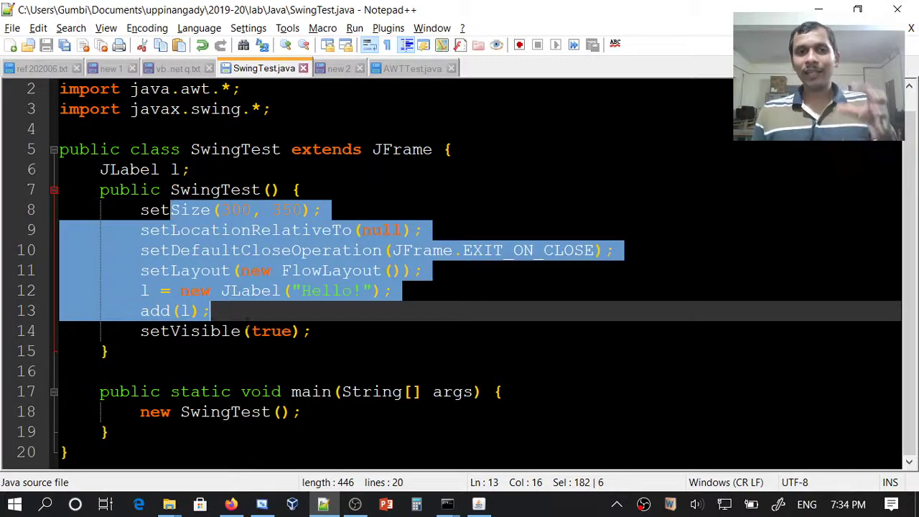
Review the setVisible call and the main method that creates the SwingTest object.
click(250, 331)
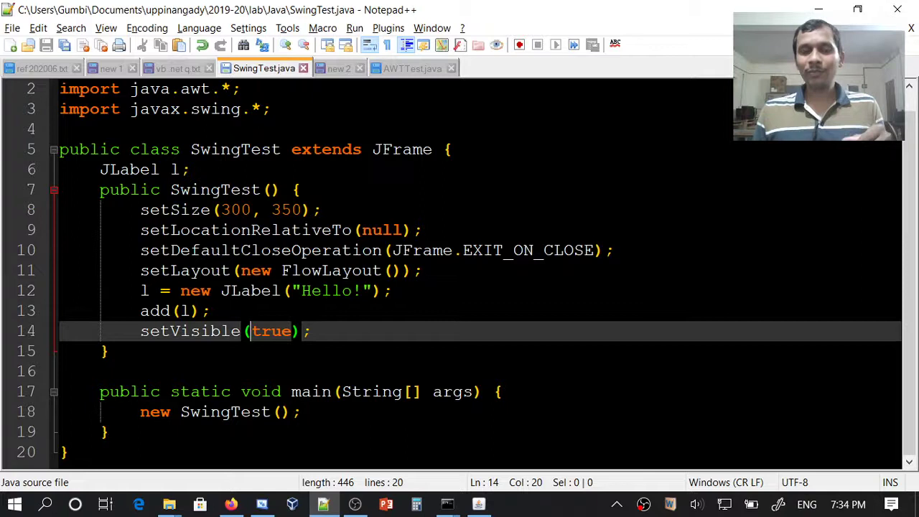
double_click(236, 149)
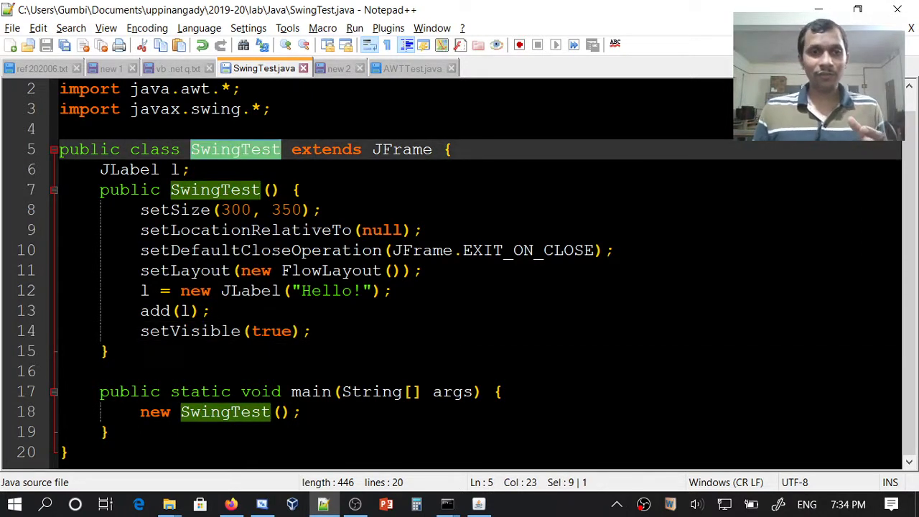
click(304, 411)
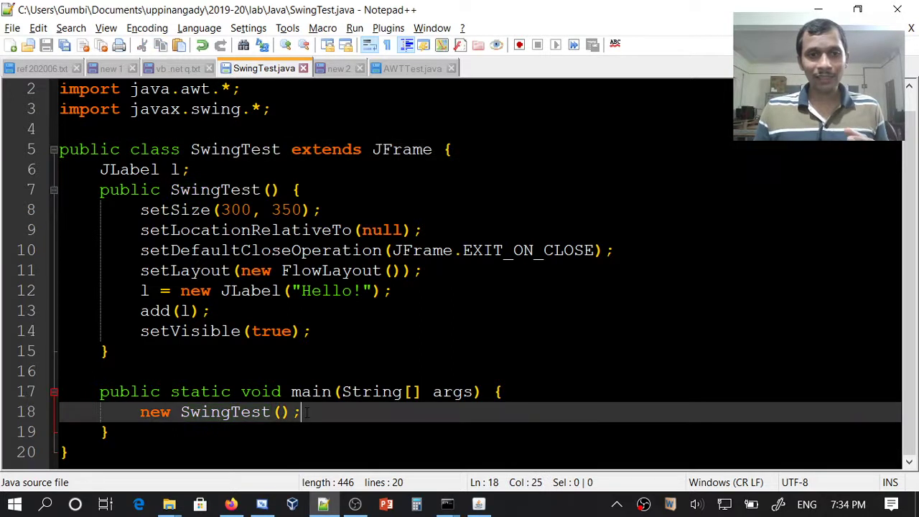
click(307, 391)
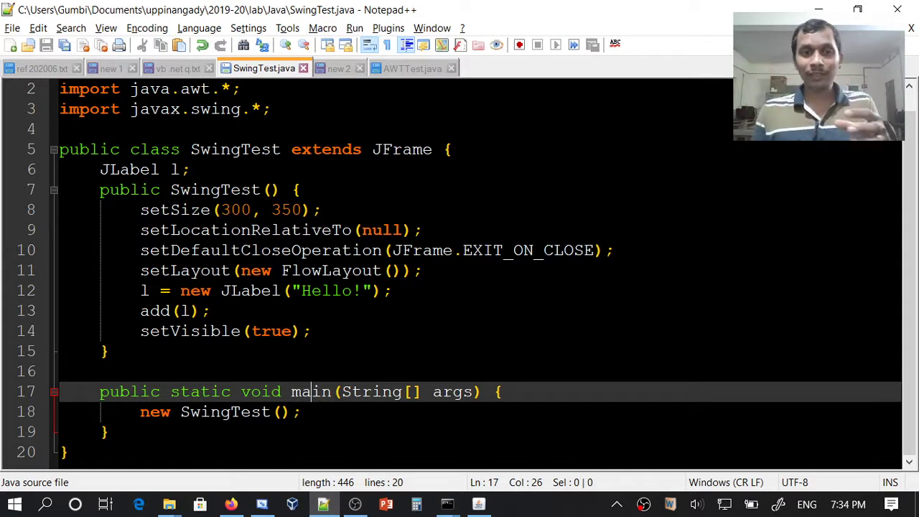
double_click(216, 189)
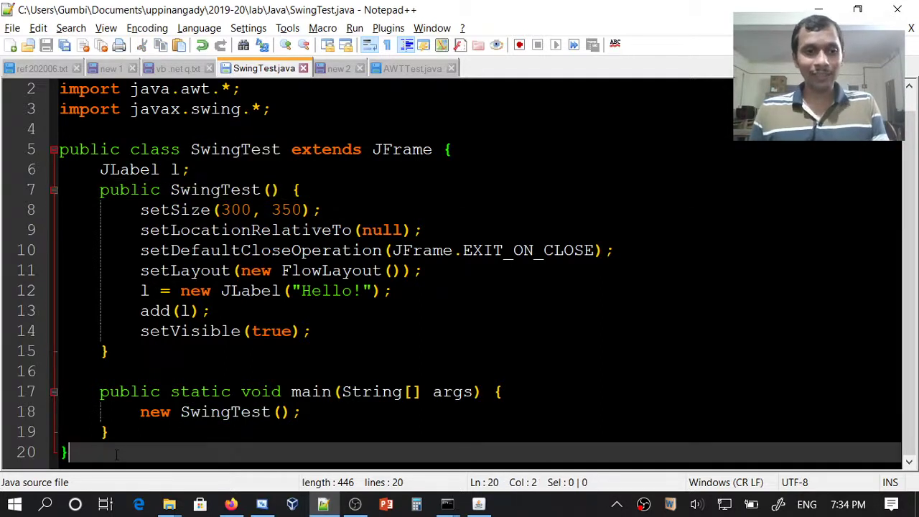
In Command Prompt compile with javac SwingTest.java and close the running Hello! window.
key(alt+tab)
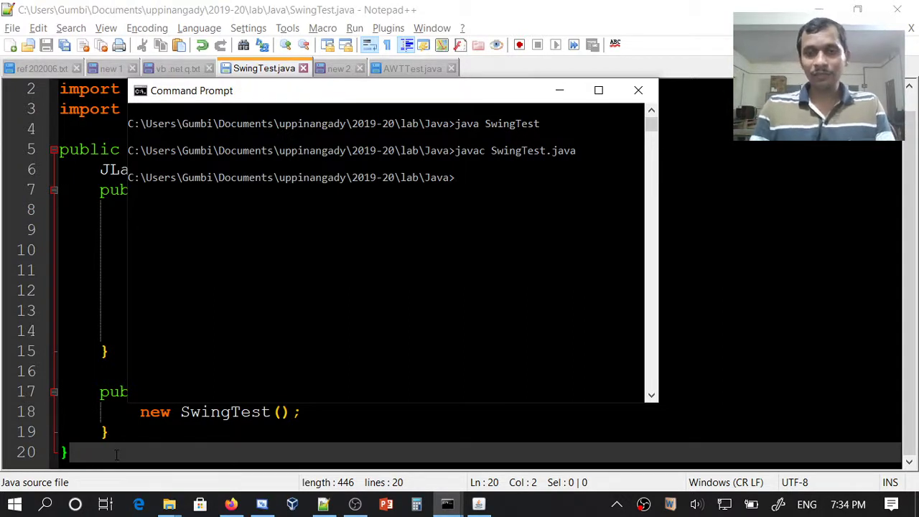
text(javac SwingTest.java)
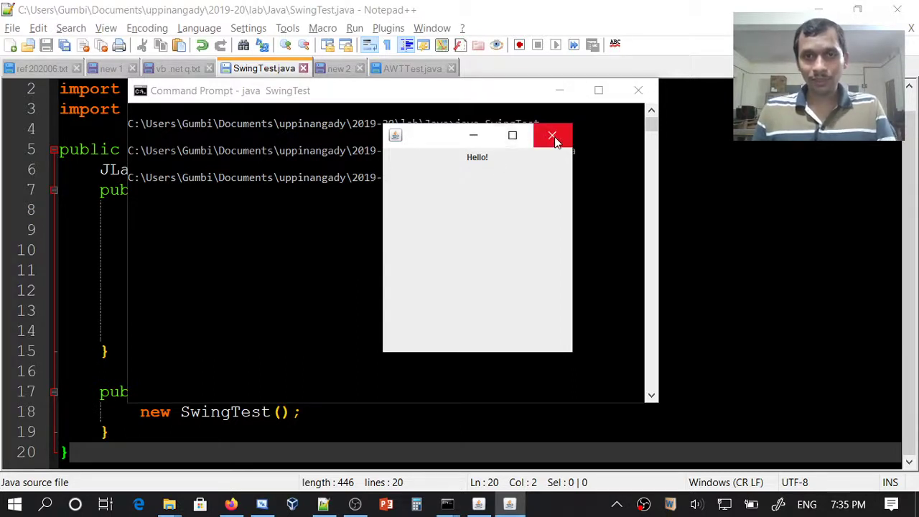
mouse_move(513, 135)
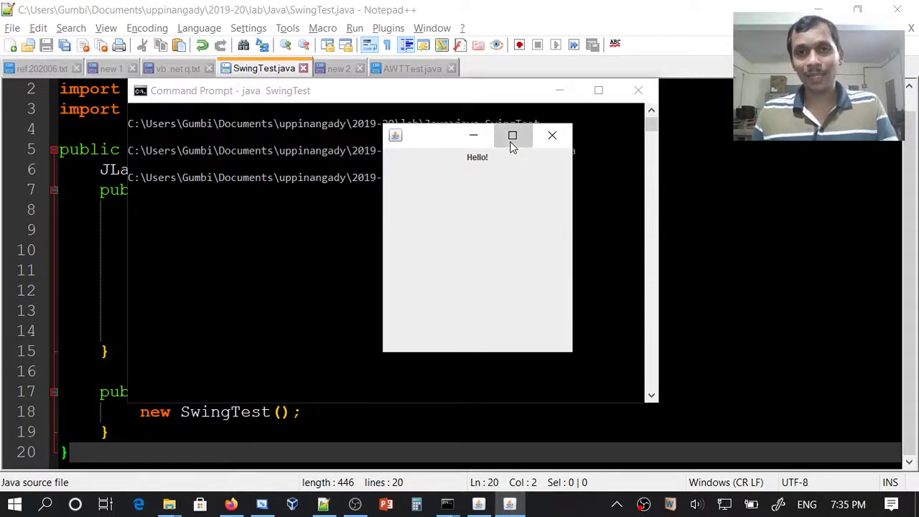
click(512, 135)
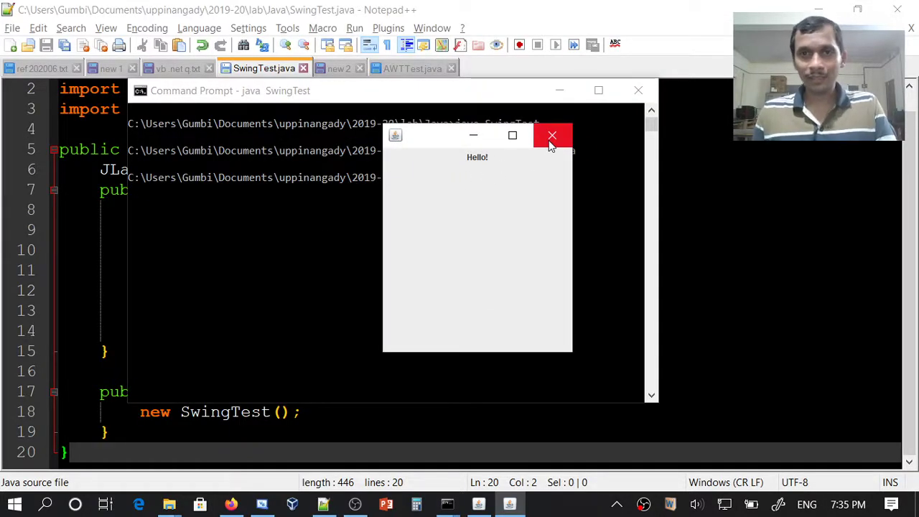
click(552, 135)
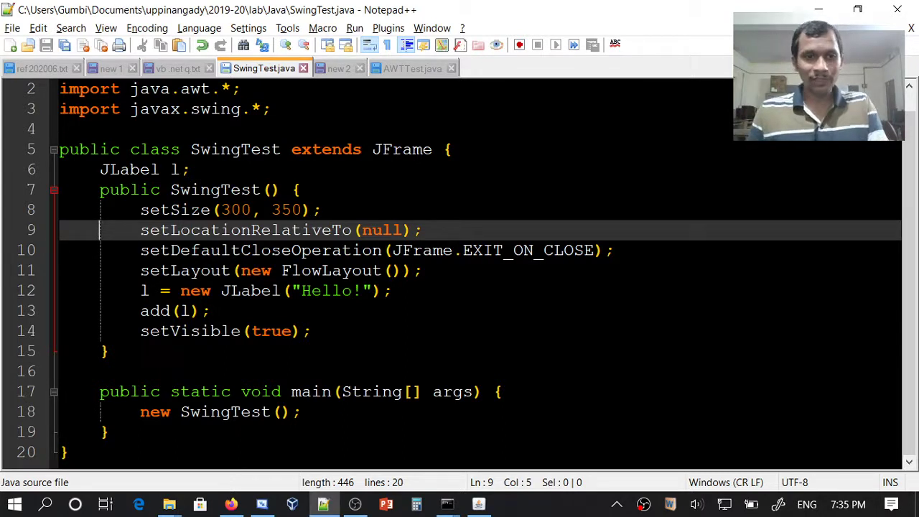
Replace new SwingTest(); in main with the SwingUtilities.invokeLater block copied from the scratch tab.
double_click(224, 411)
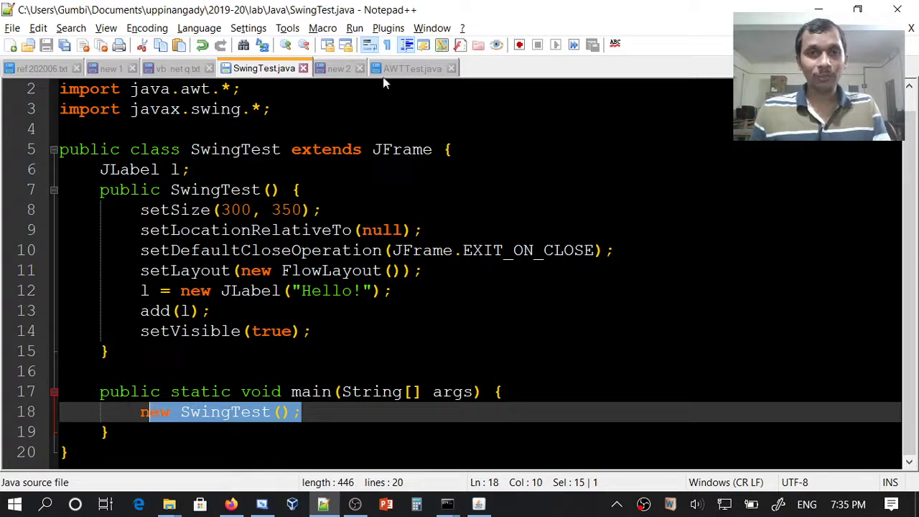
click(339, 69)
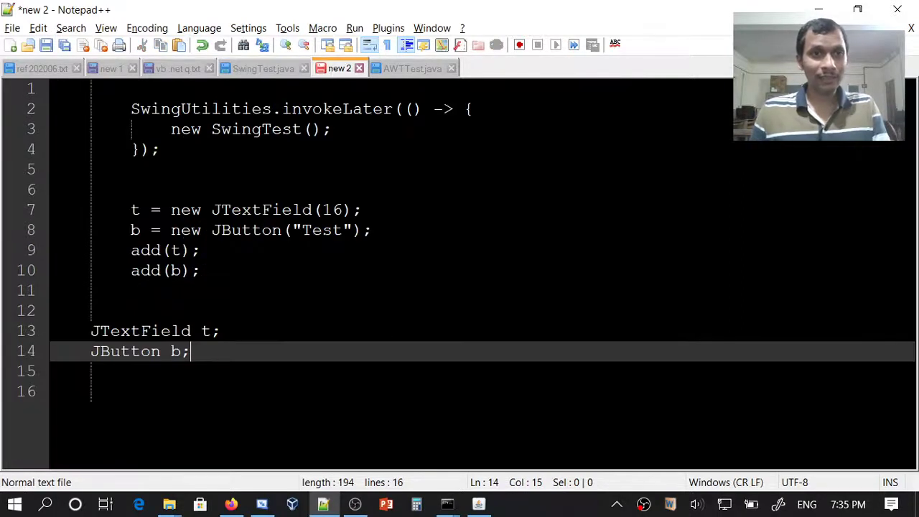
click(158, 148)
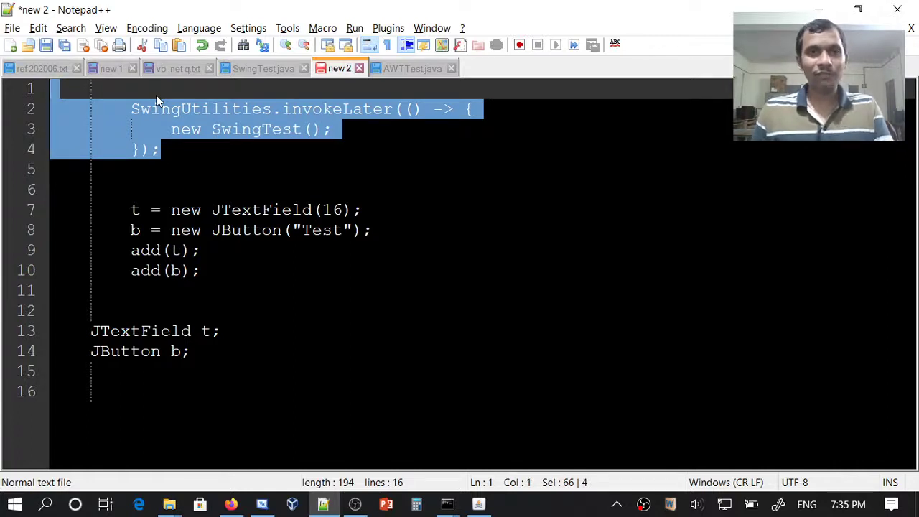
click(264, 69)
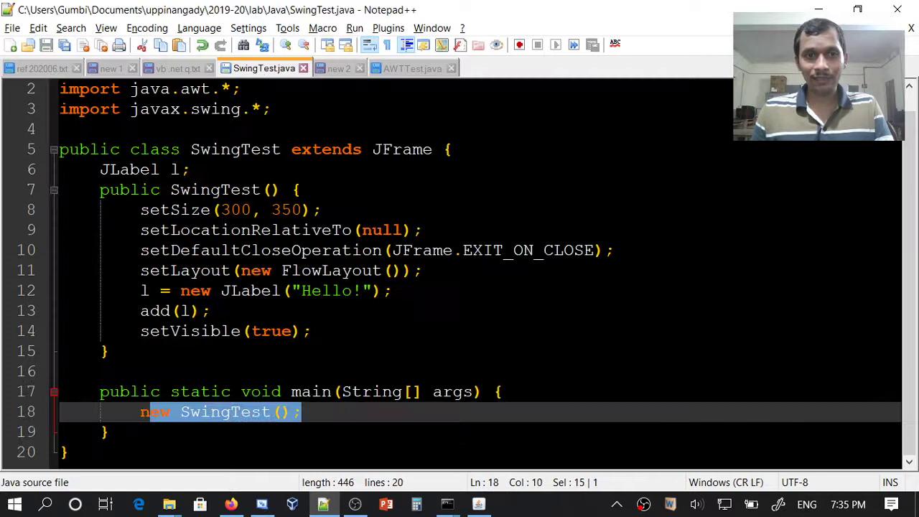
click(309, 411)
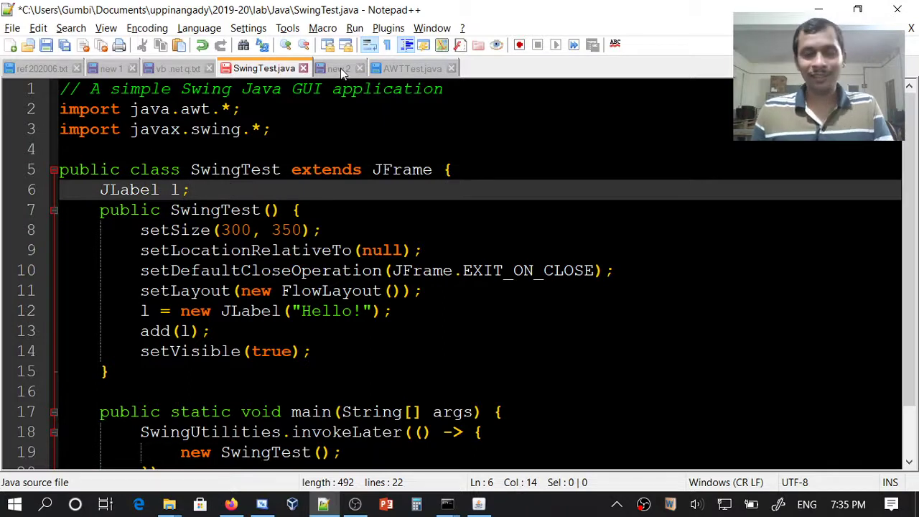
Paste the JTextField and JButton field declarations from the scratch tab into SwingTest.java.
click(339, 69)
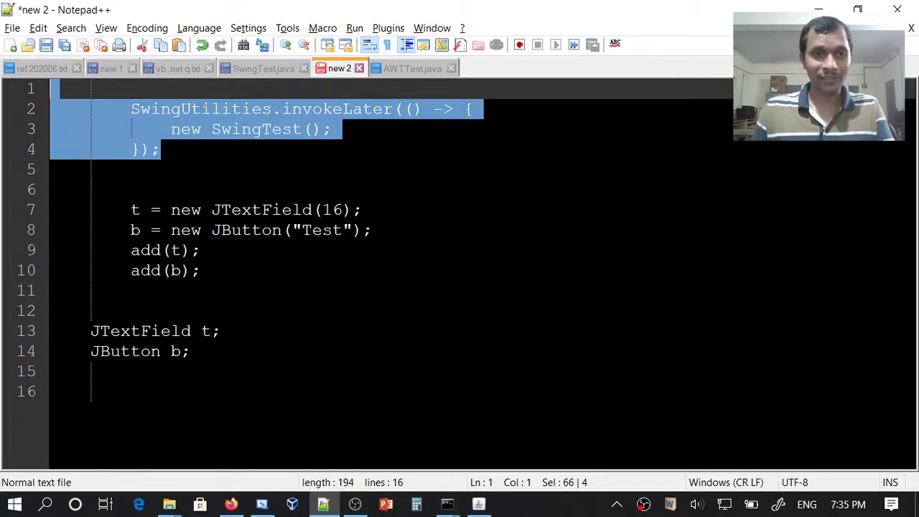
click(190, 350)
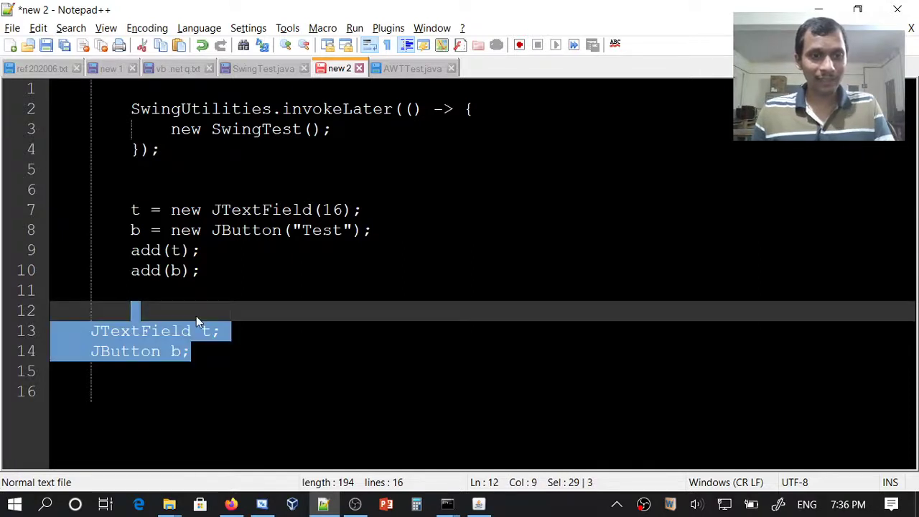
mouse_move(265, 69)
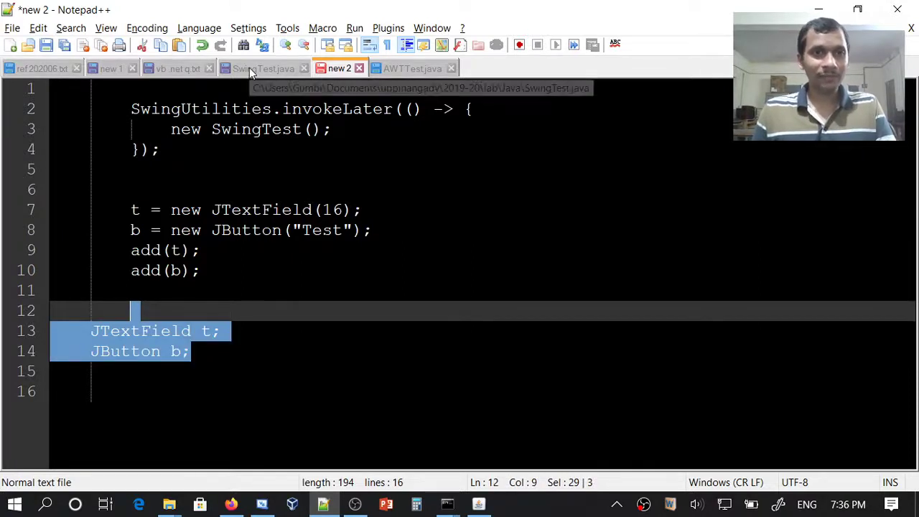
click(264, 69)
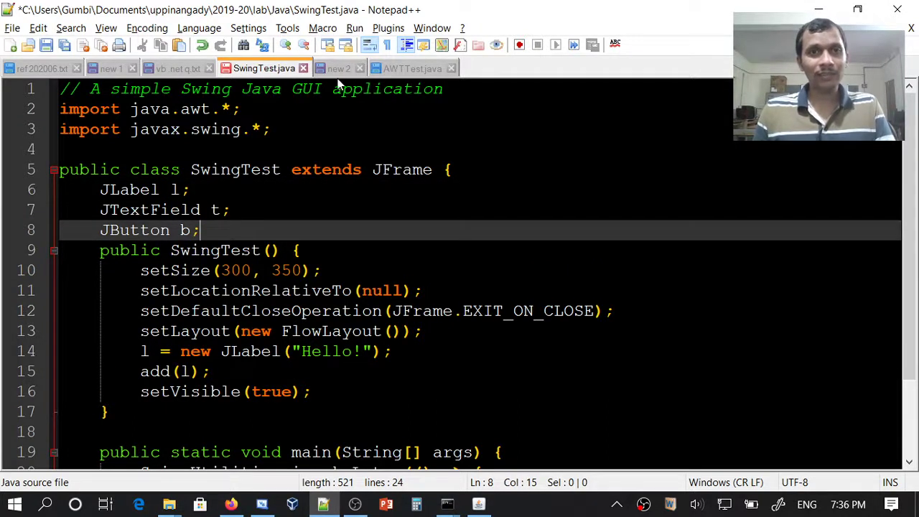
Paste the JTextField(16) and 'Test' JButton creation and add lines into the constructor.
click(339, 69)
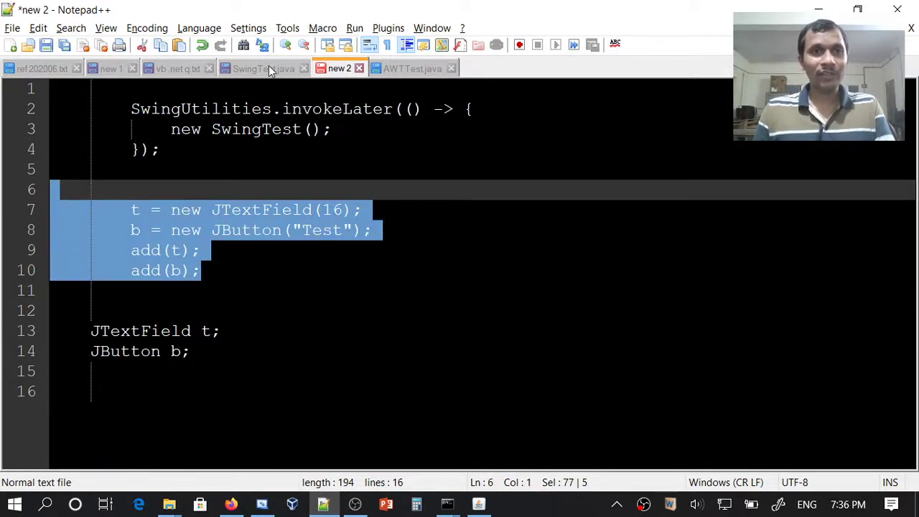
click(264, 69)
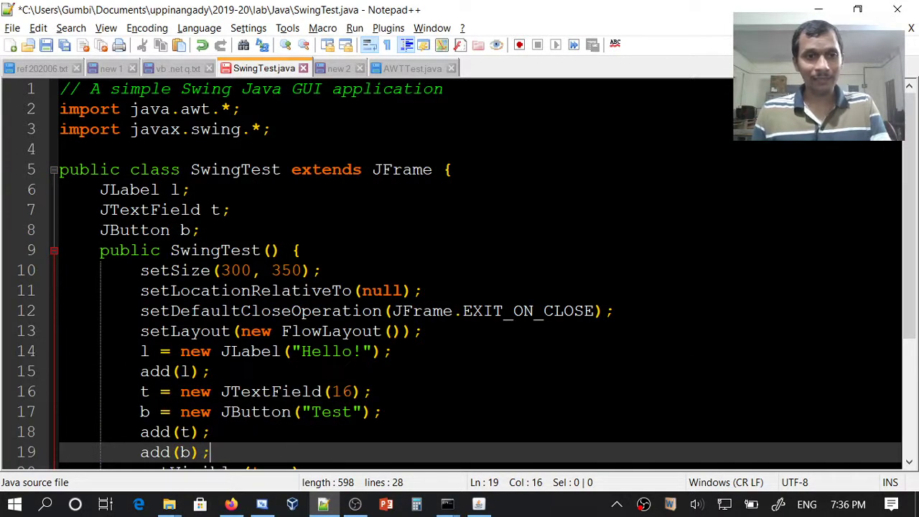
scroll(down, 3)
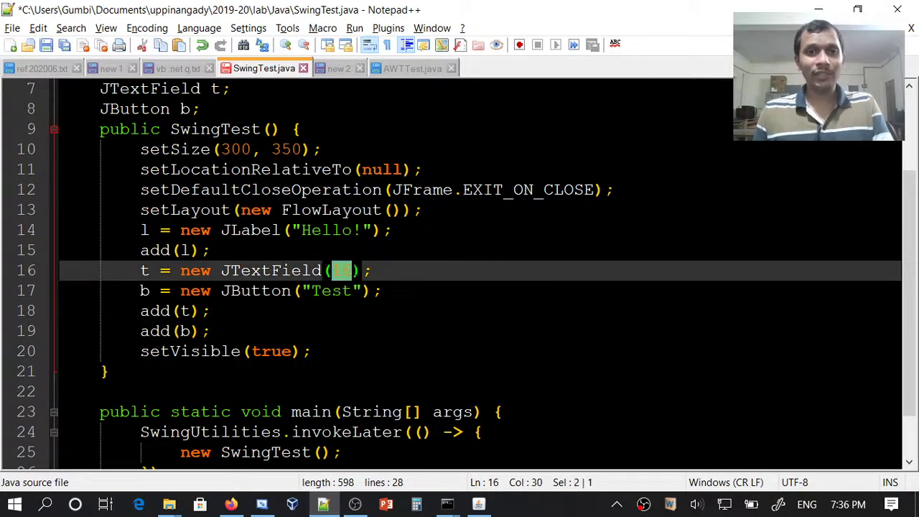
click(352, 270)
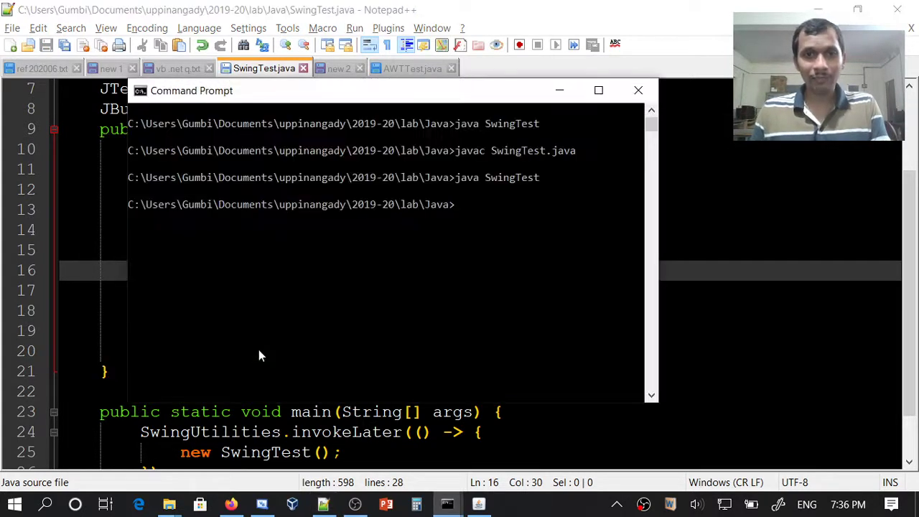
Run java SwingTest so the window shows Hello!, a text field and a Test button.
text(java SwingTest.java)
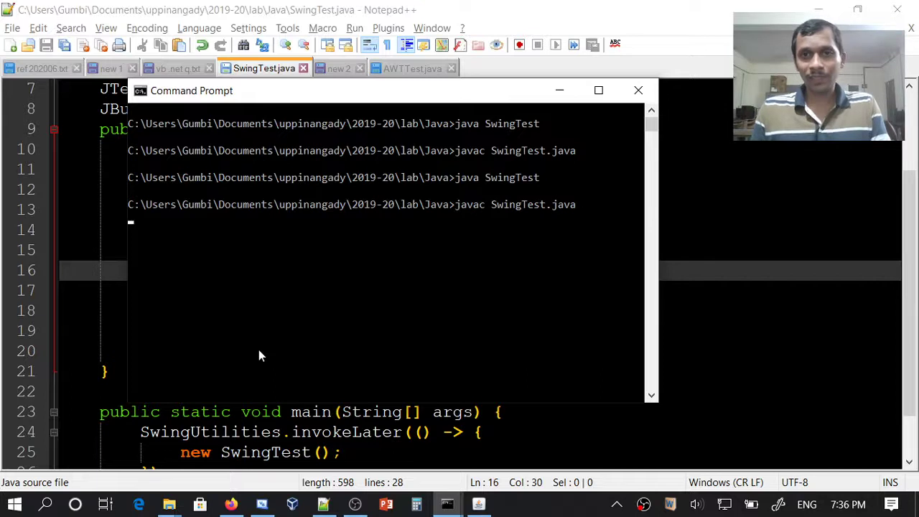
key(Return)
text(javac SwingTest.java)
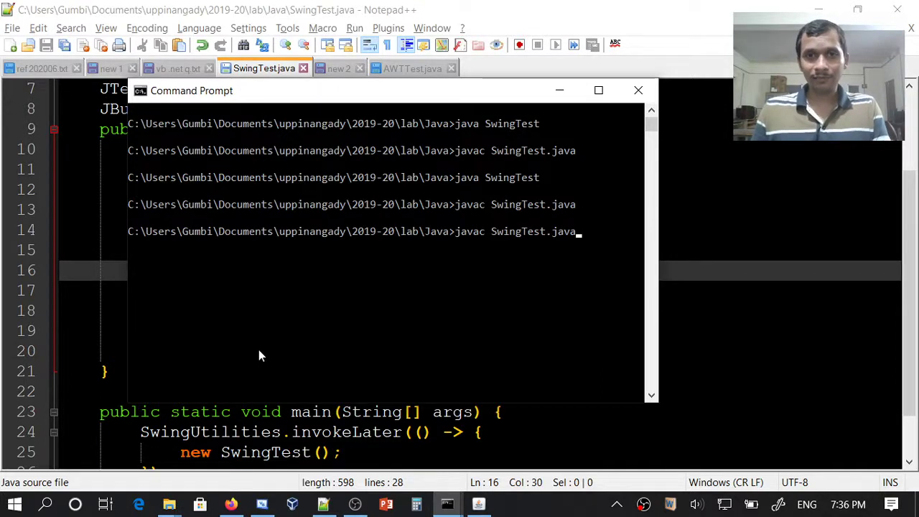
key(Return)
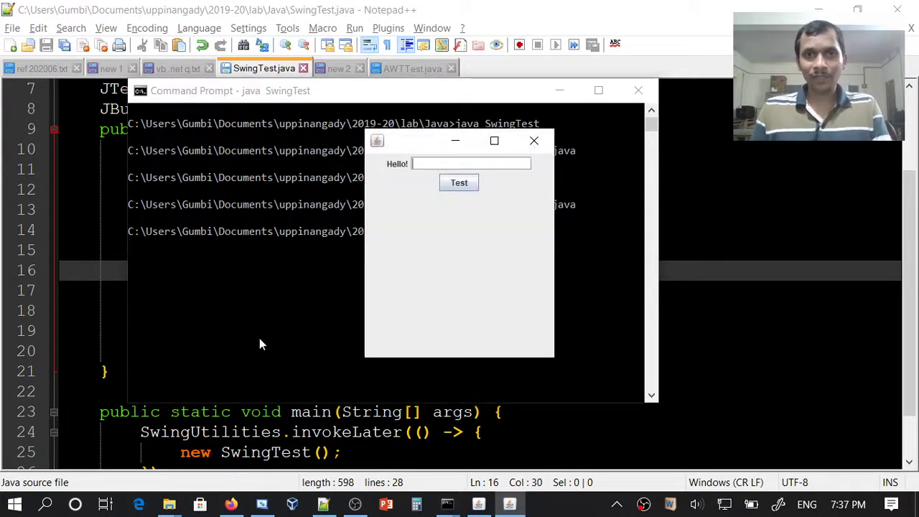
mouse_move(400, 175)
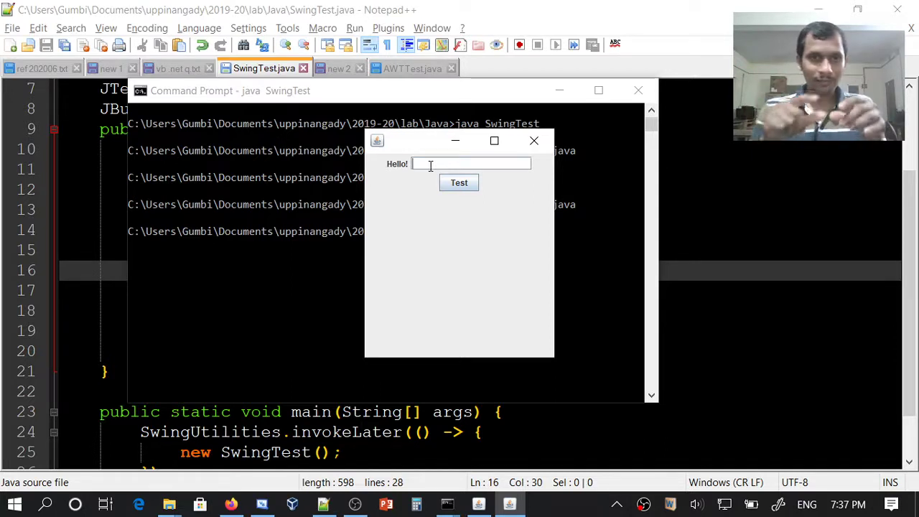
mouse_move(480, 206)
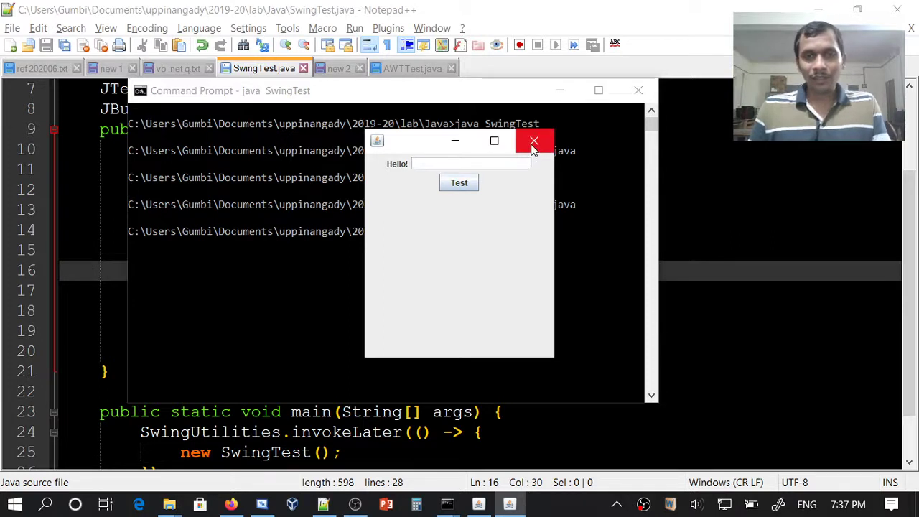
mouse_move(416, 151)
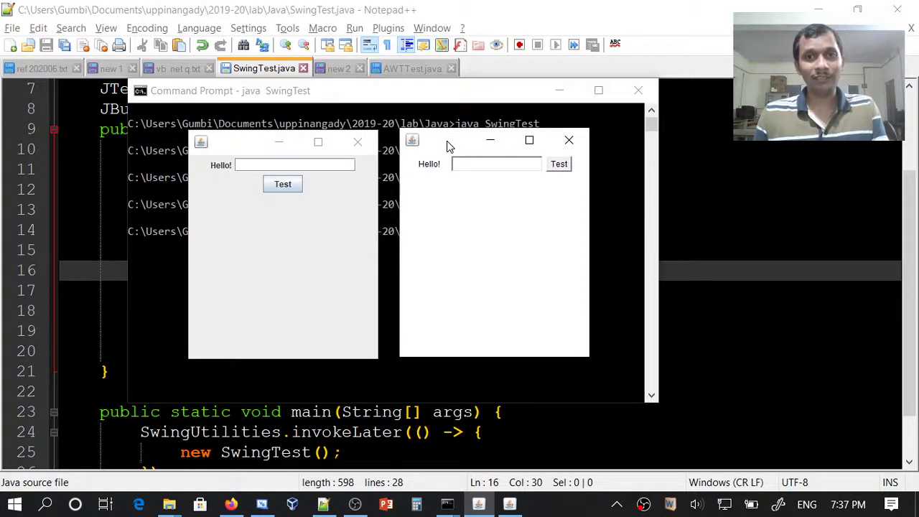
mouse_move(428, 172)
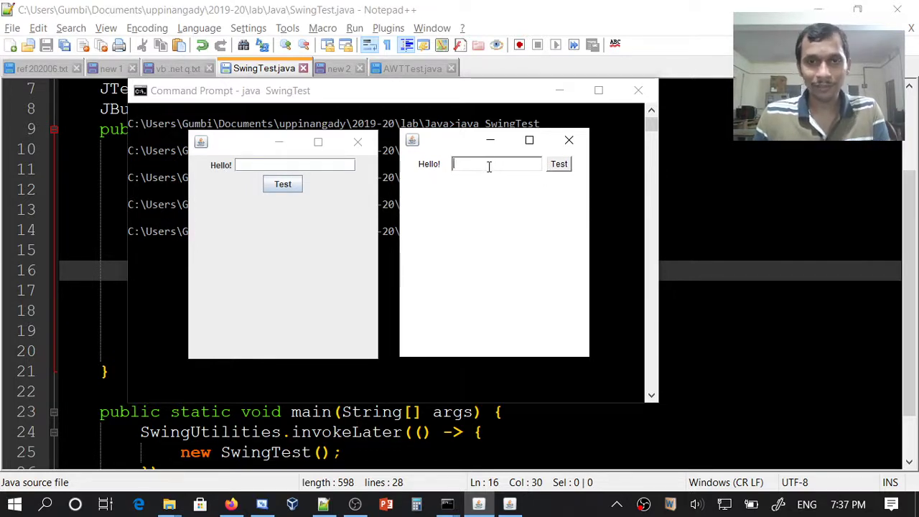
Focus the text field in the left window to compare the two Hello! windows side by side.
click(295, 165)
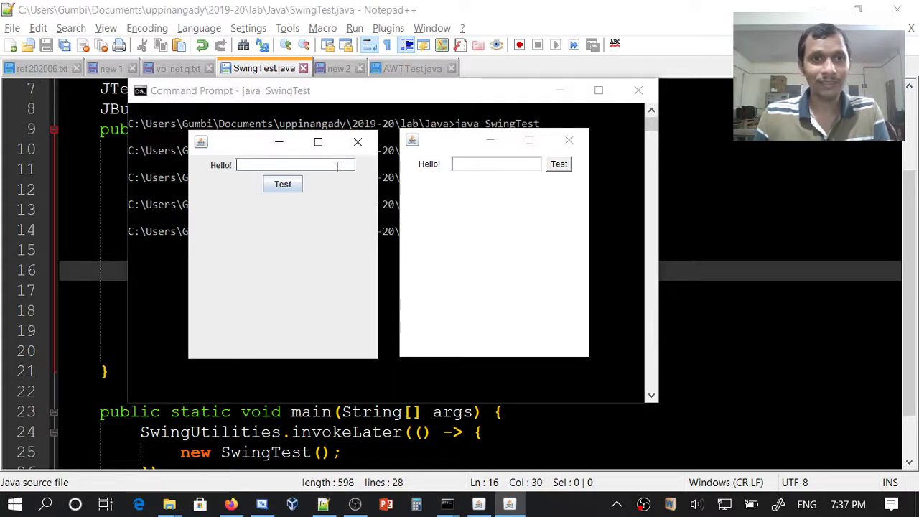
mouse_move(563, 176)
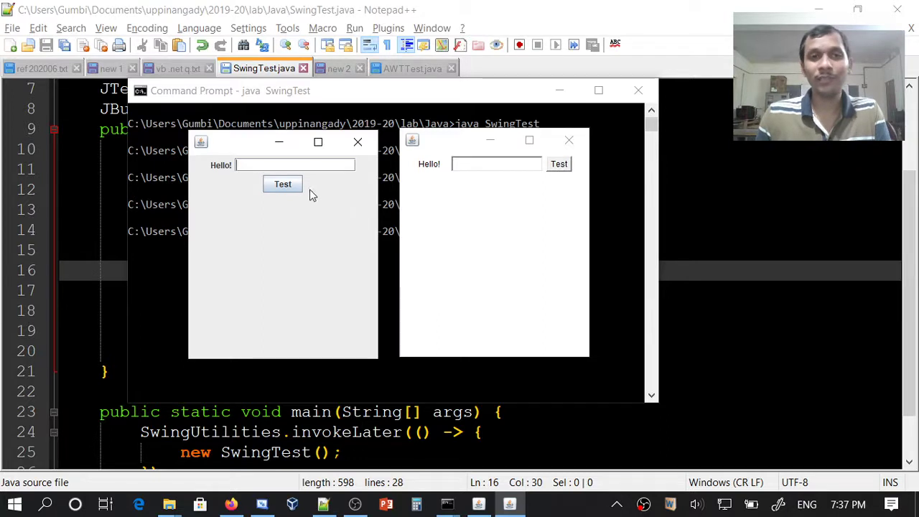
mouse_move(459, 247)
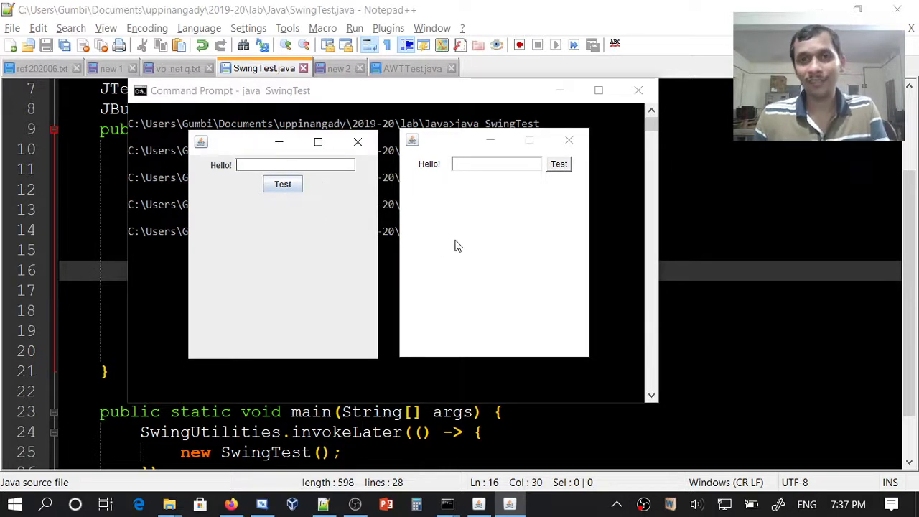
mouse_move(362, 181)
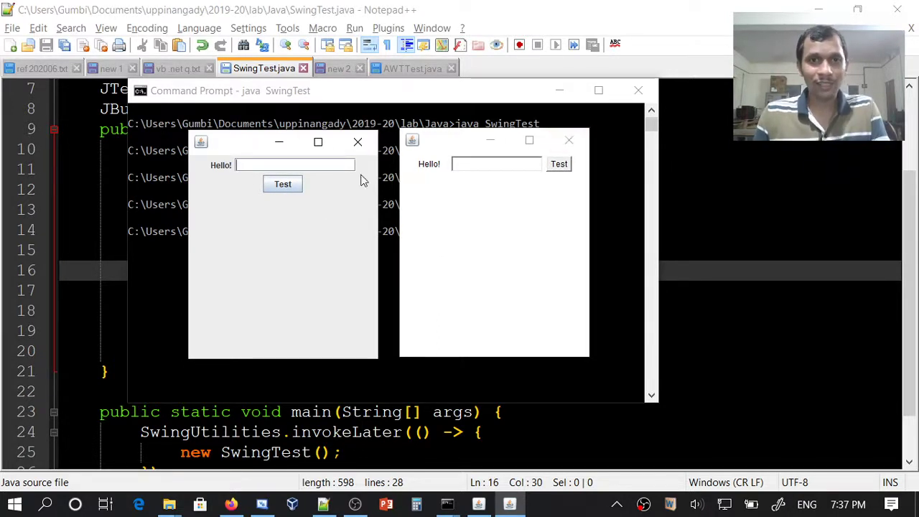
mouse_move(563, 148)
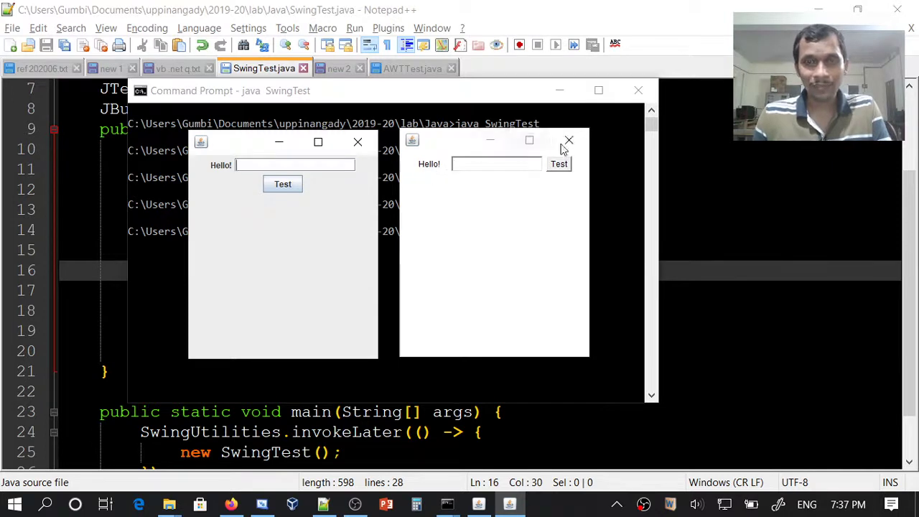
mouse_move(569, 141)
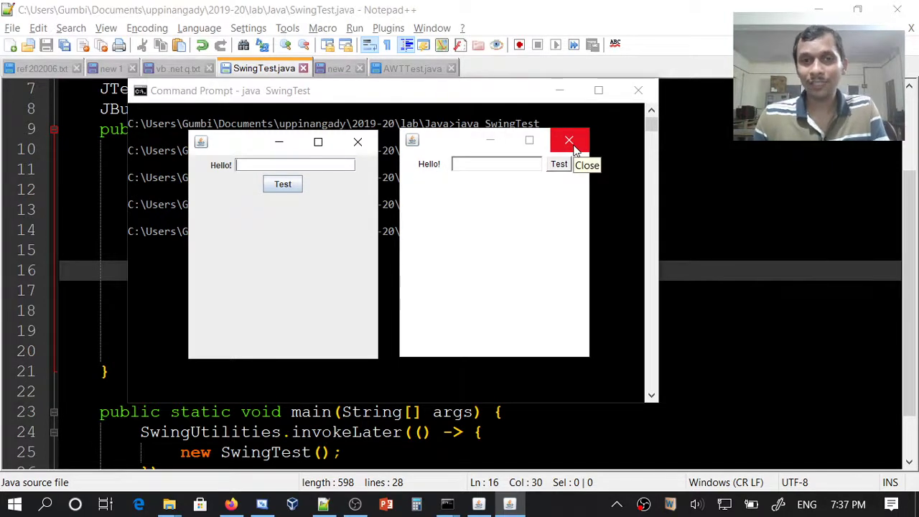